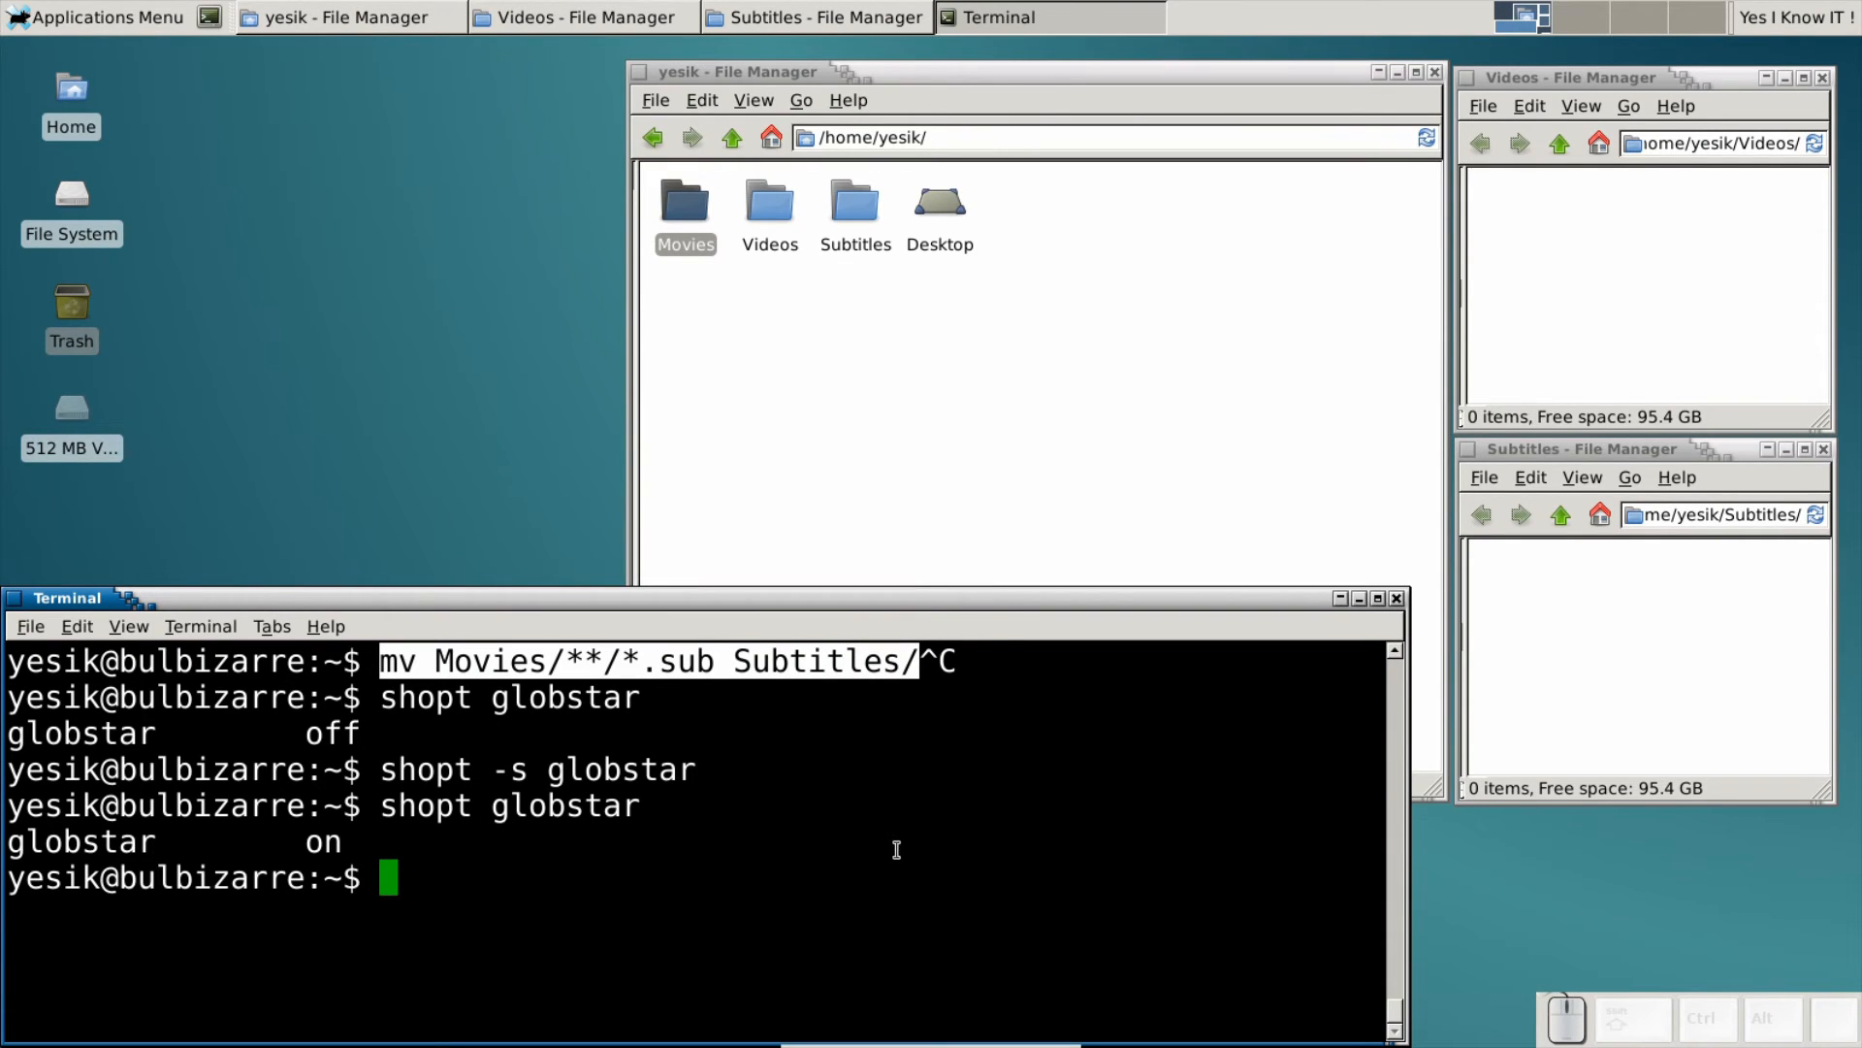
type("mv Movies/**/*.sub Subtitles/")
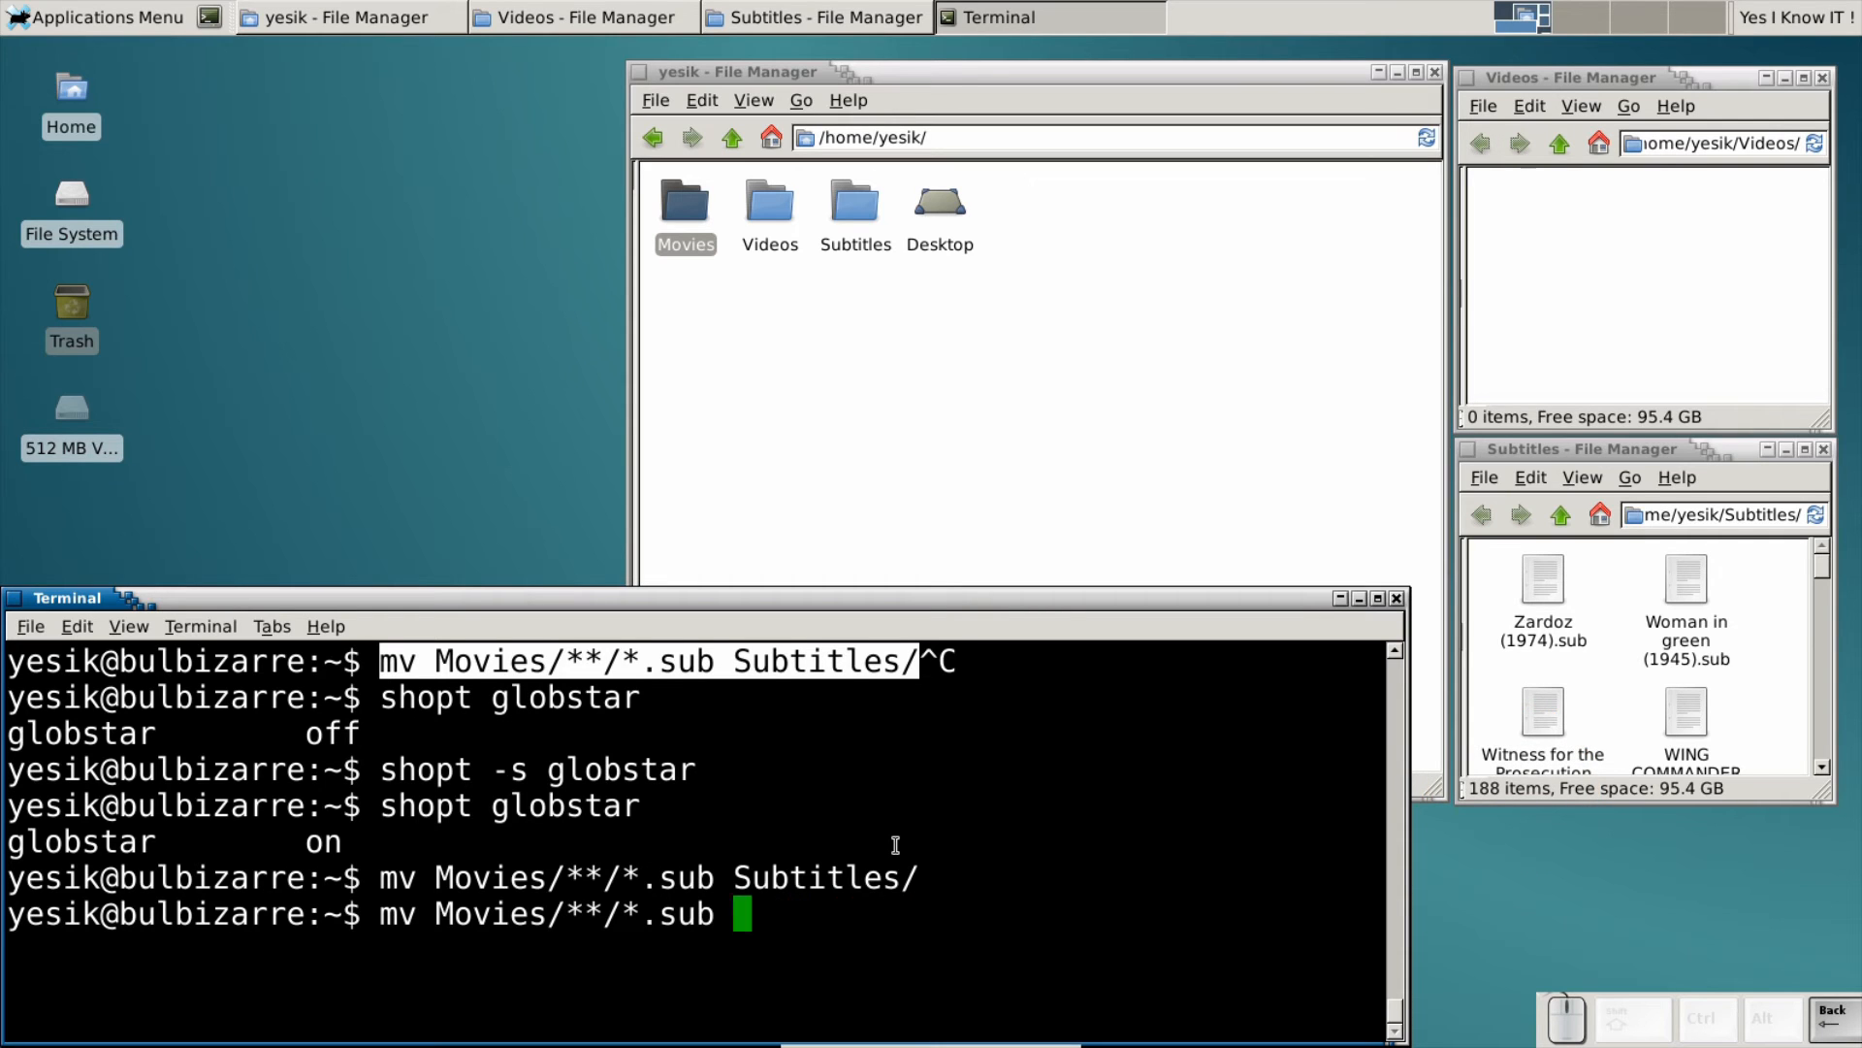
type("mp4")
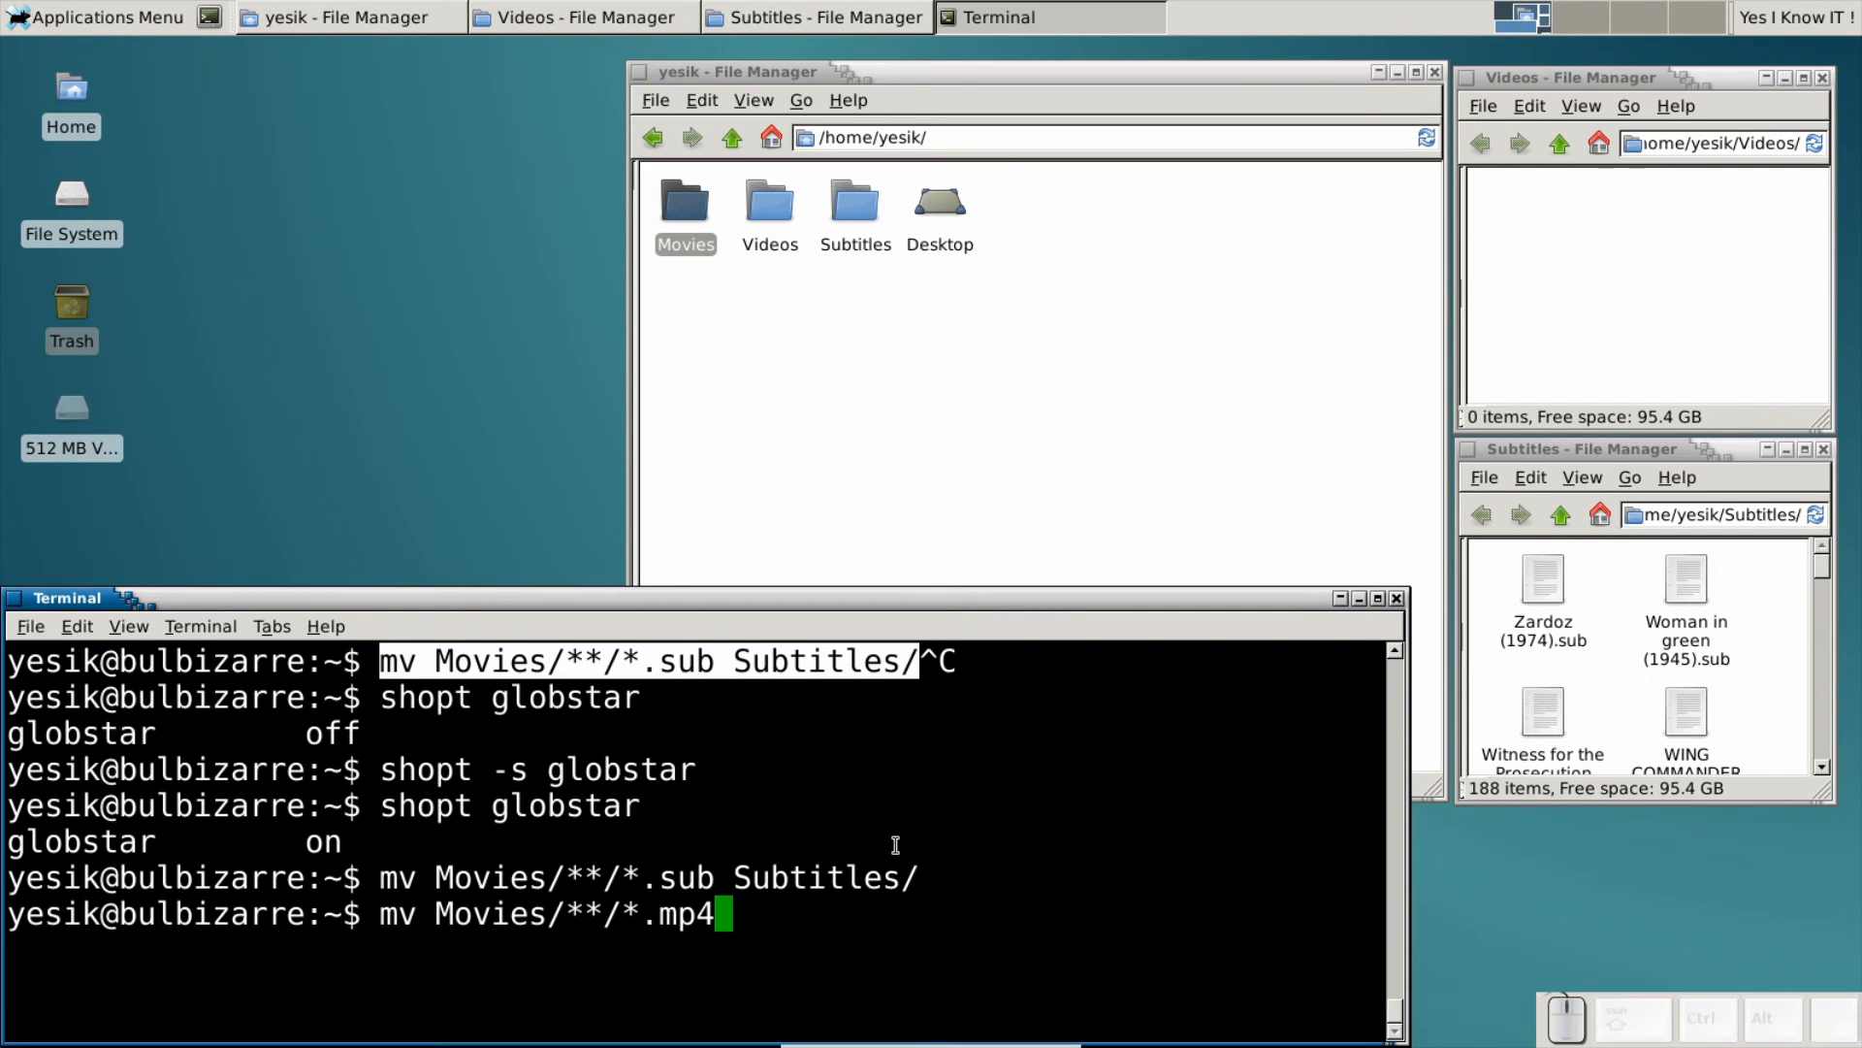
type("Videos/")
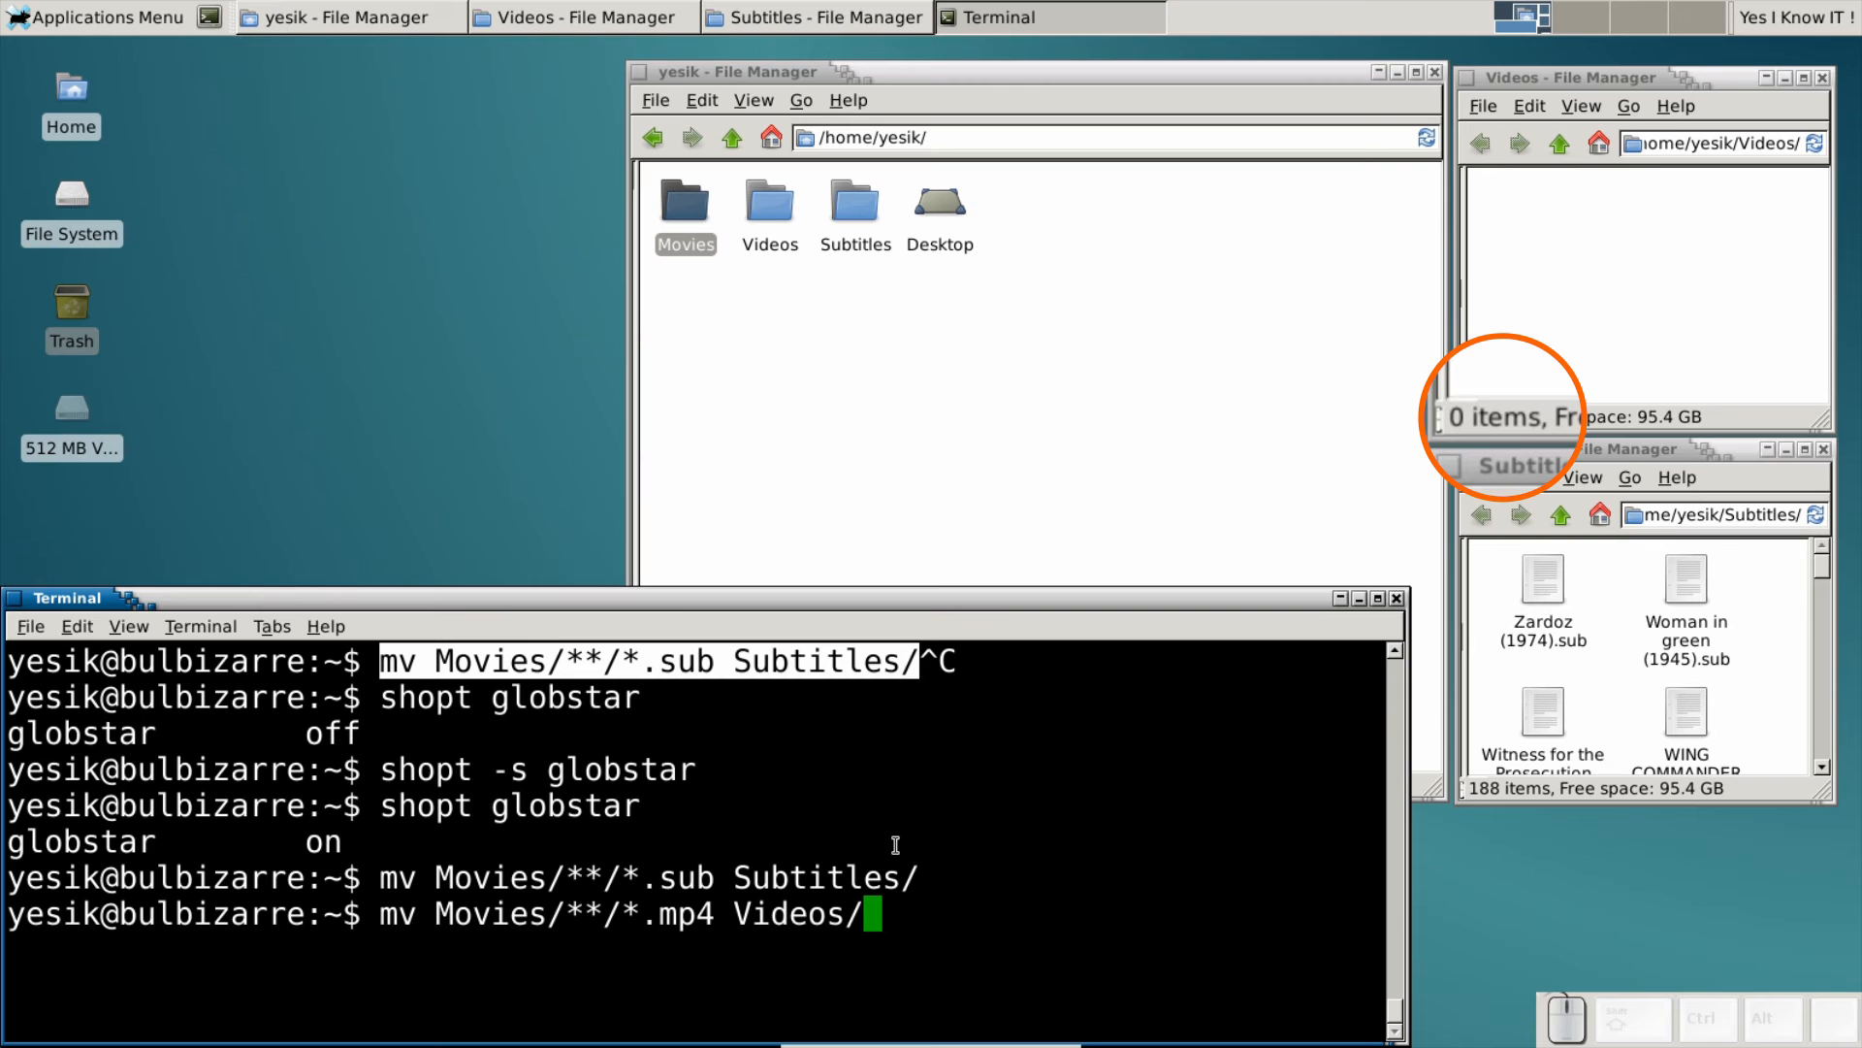